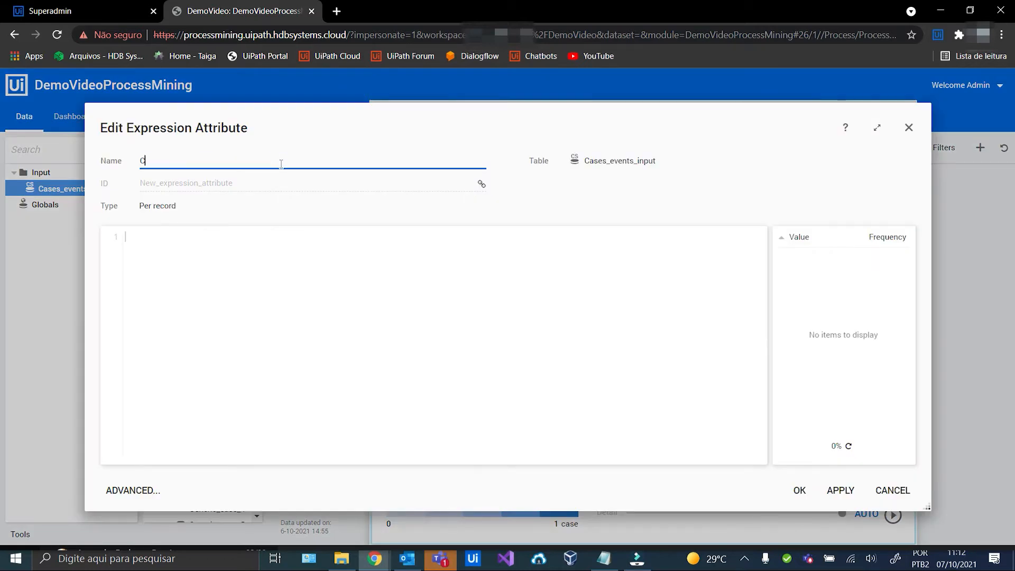
- Make the attribute an Aggregate grouped by Case ID and sorted by Event_order
{"action": "left_click", "coordinate": [158, 206]}
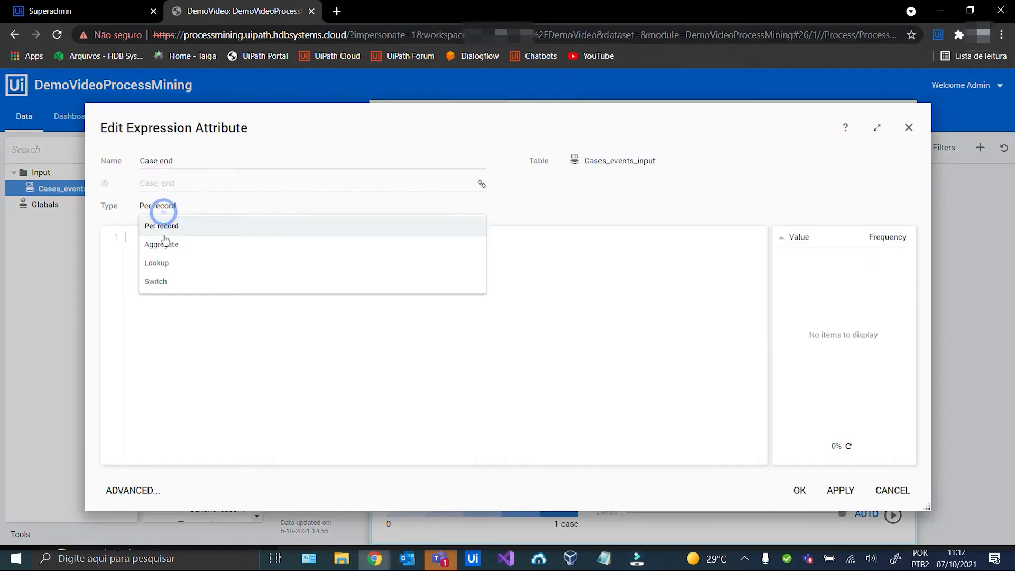
{"action": "left_click", "coordinate": [161, 244]}
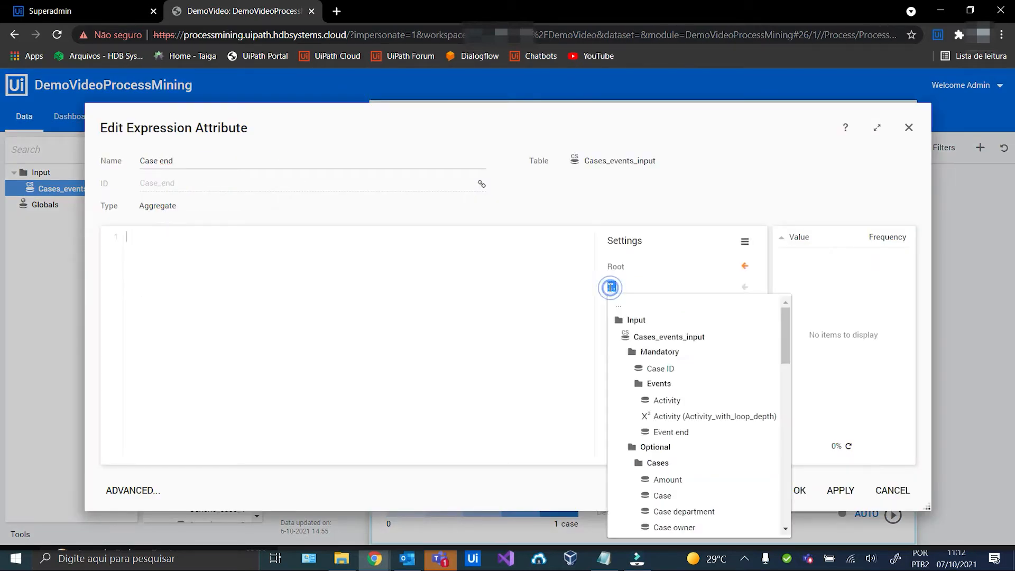
{"action": "left_click", "coordinate": [658, 368]}
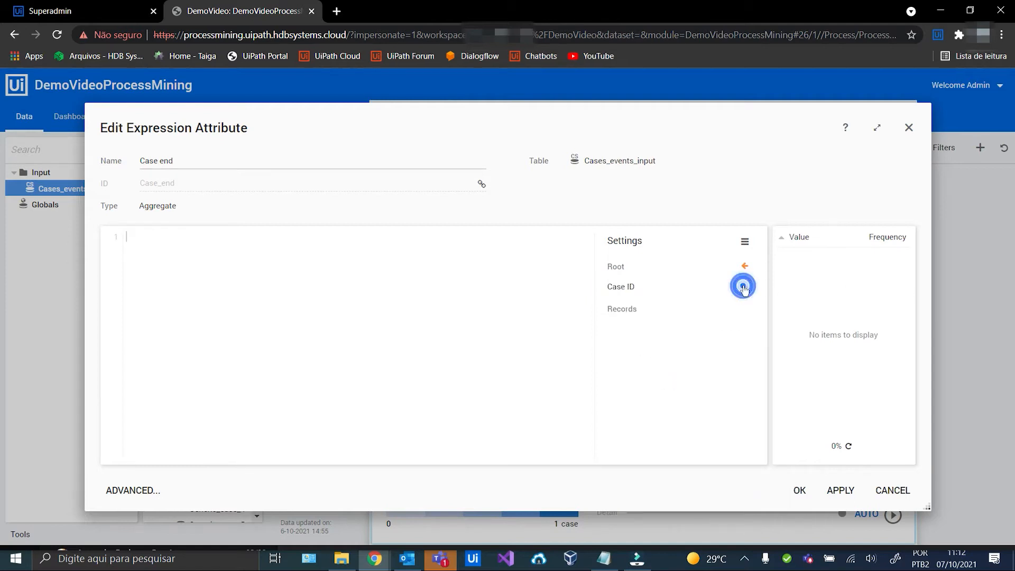
{"action": "left_click", "coordinate": [742, 286]}
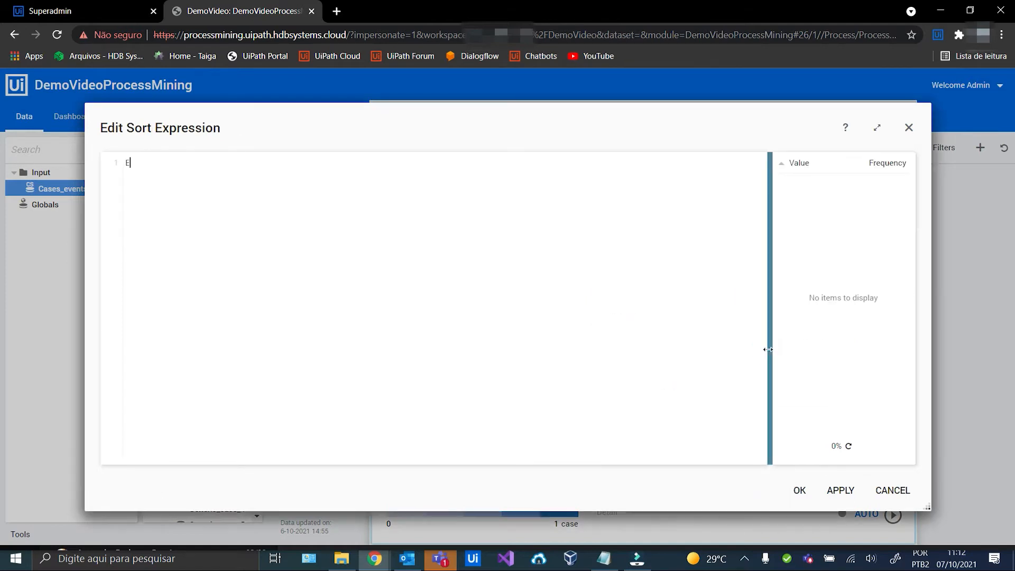
{"action": "type", "text": "vent_order"}
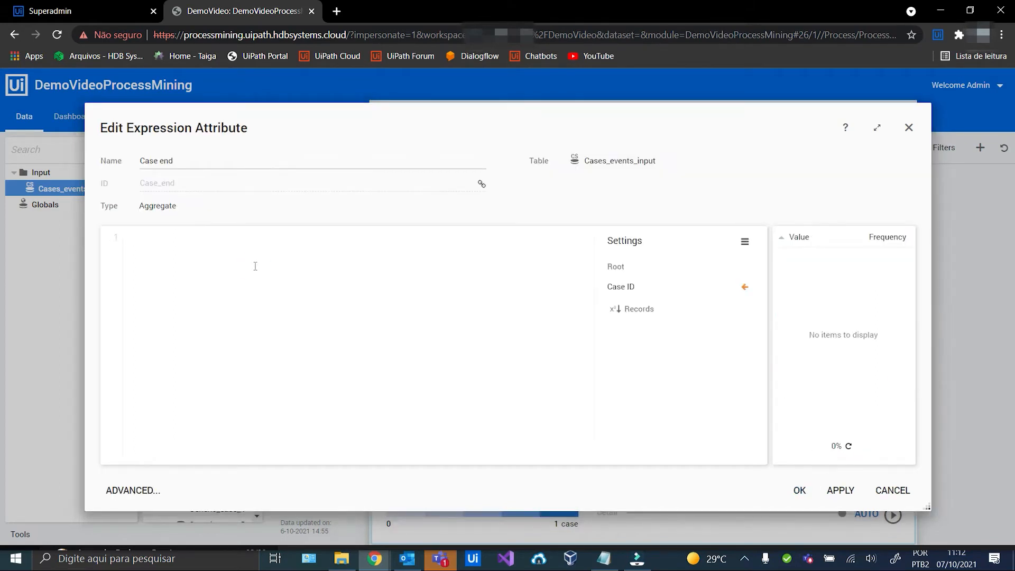
- Enter the expression last(c).Event_end and save the Case end attribute
{"action": "type", "text": "last(c)."}
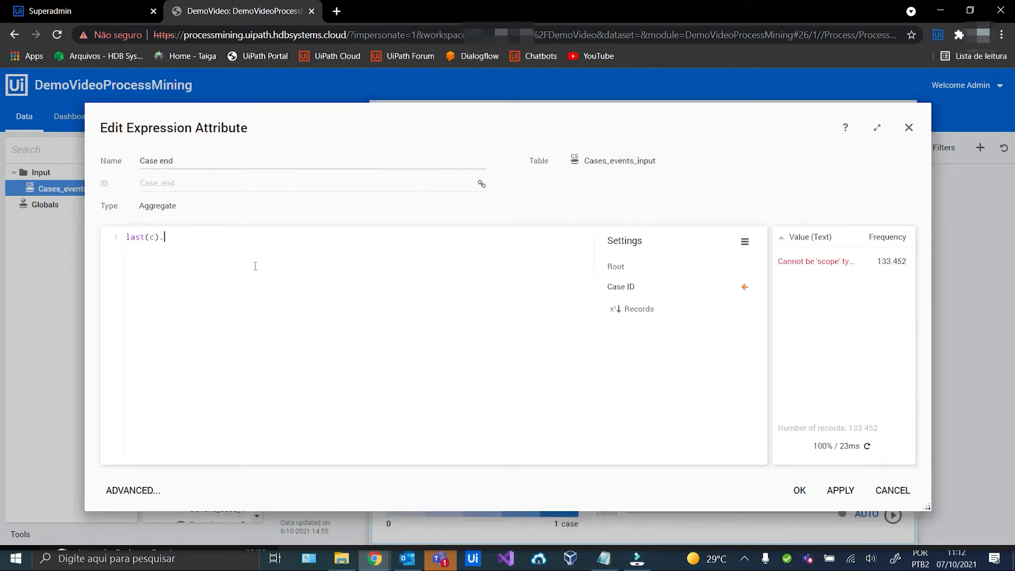
{"action": "type", "text": "Event_end"}
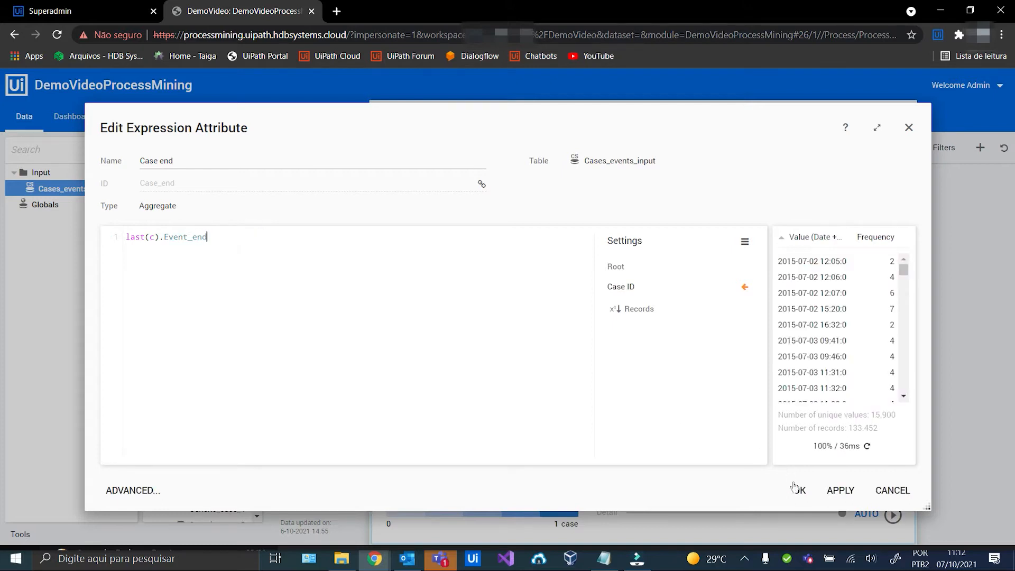
{"action": "left_click", "coordinate": [798, 489]}
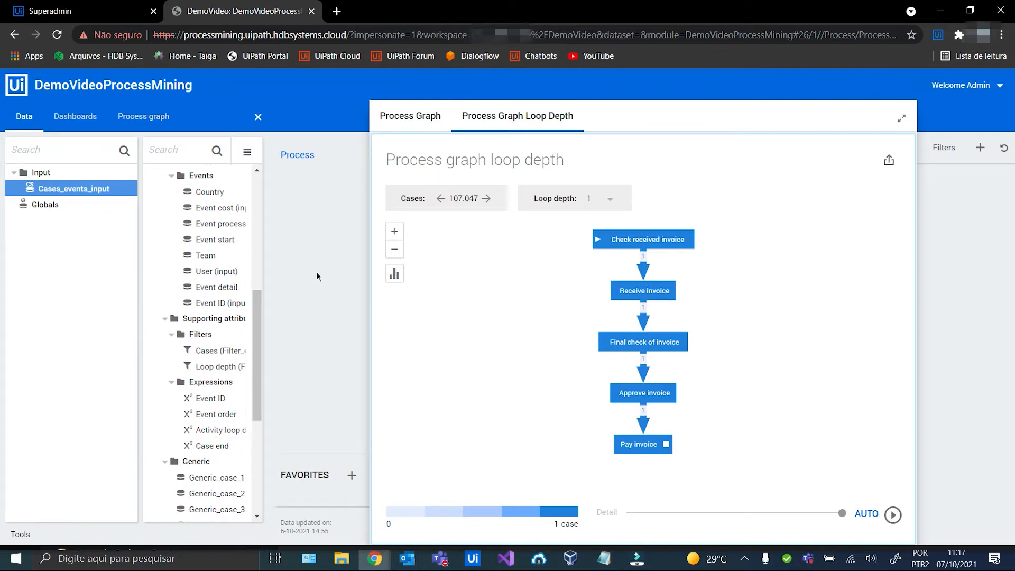
{"action": "mouse_move", "coordinate": [313, 284]}
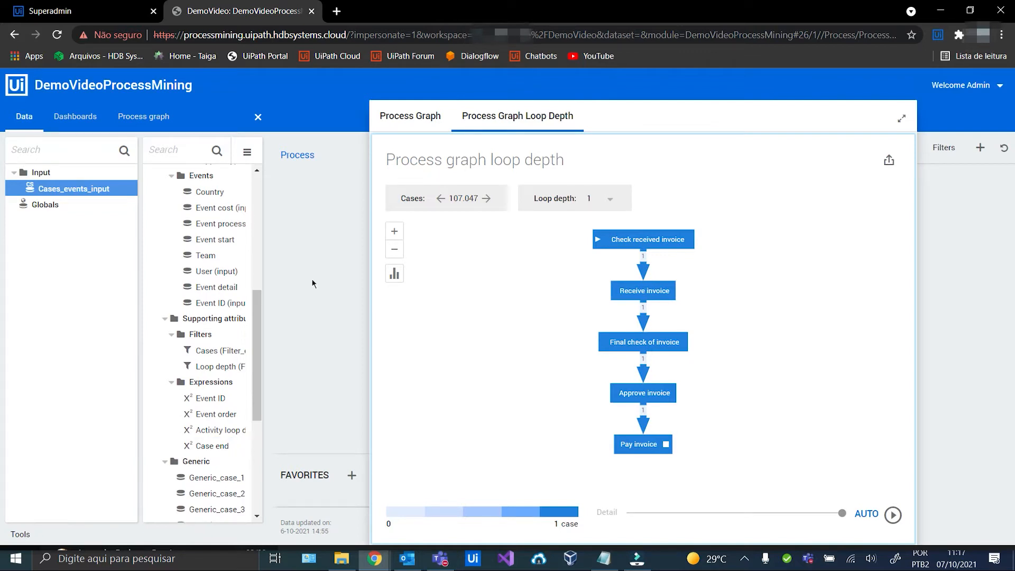
- Add a new period filter under Filters and rename it Case end
{"action": "right_click", "coordinate": [200, 333]}
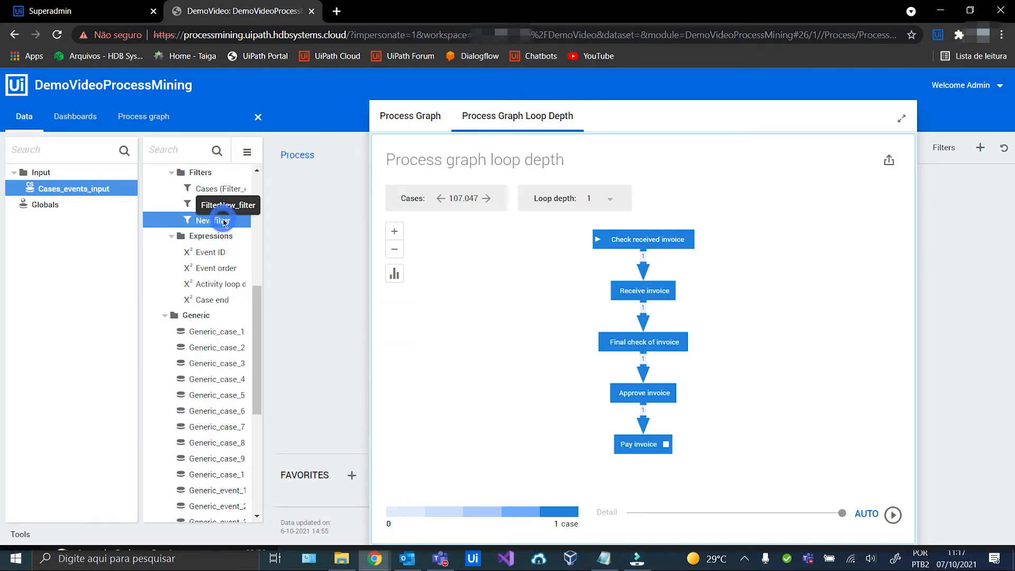
{"action": "double_click", "coordinate": [210, 220]}
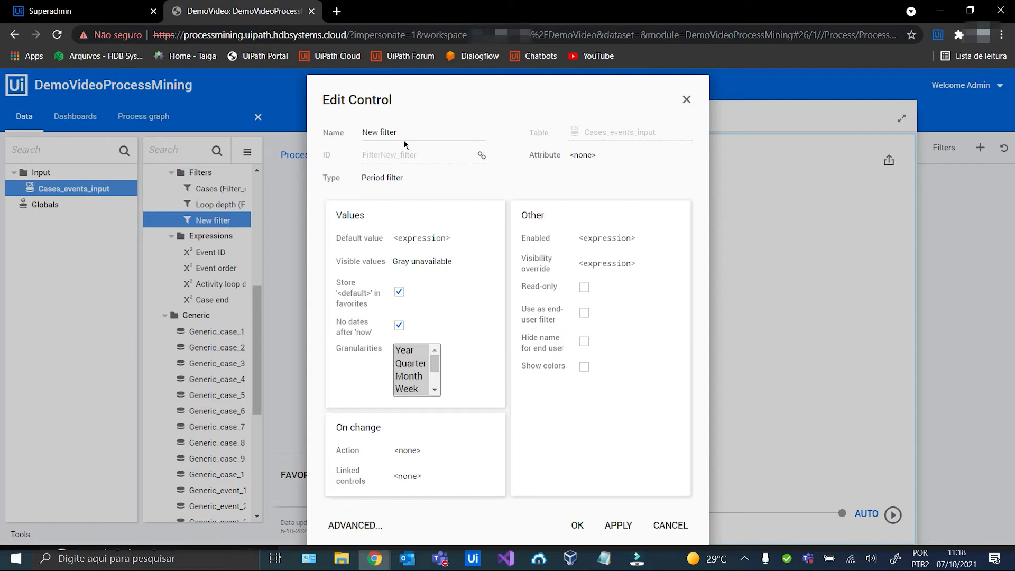
{"action": "type", "text": "Case end"}
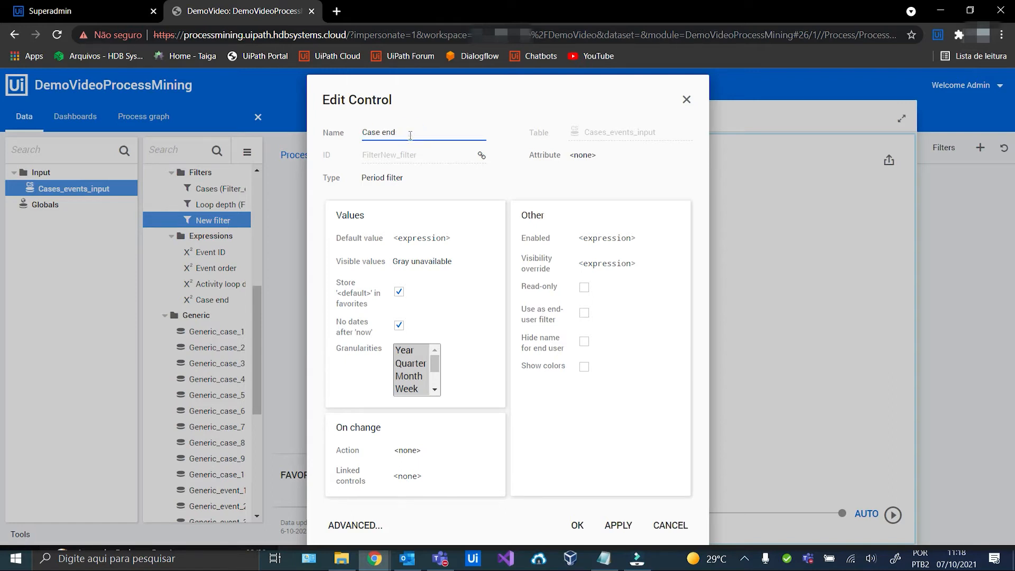
- Base the filter on the Case end attribute and start editing its ID
{"action": "left_click", "coordinate": [581, 155]}
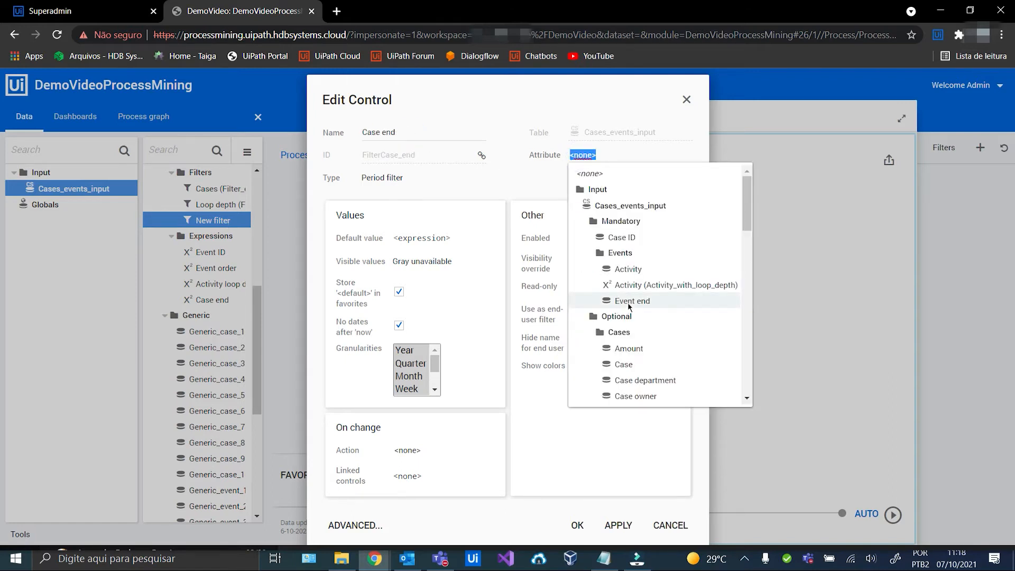
{"action": "left_click", "coordinate": [628, 300]}
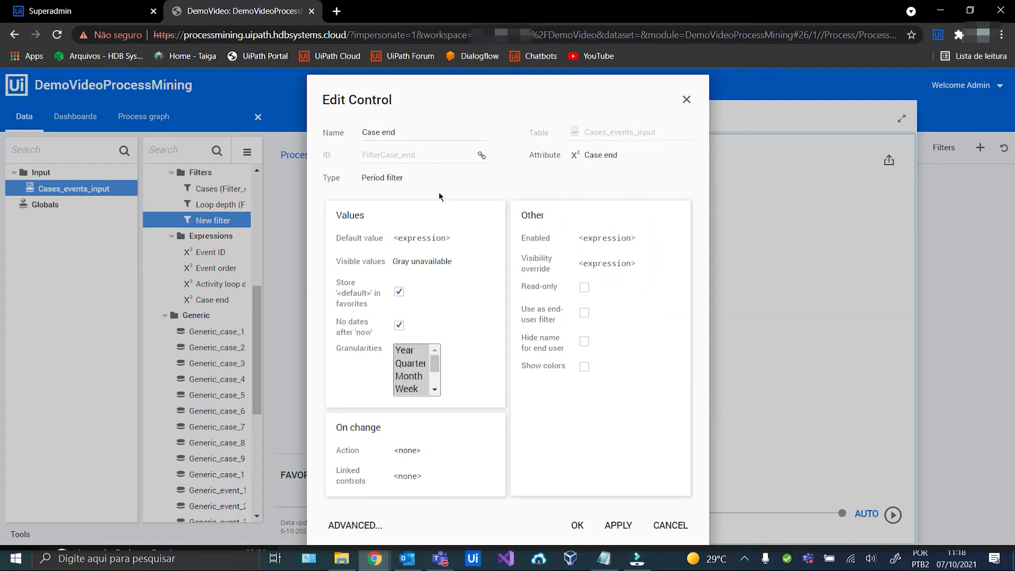
{"action": "left_click", "coordinate": [423, 154]}
{"action": "type", "text": "Filter_periodd_case_end"}
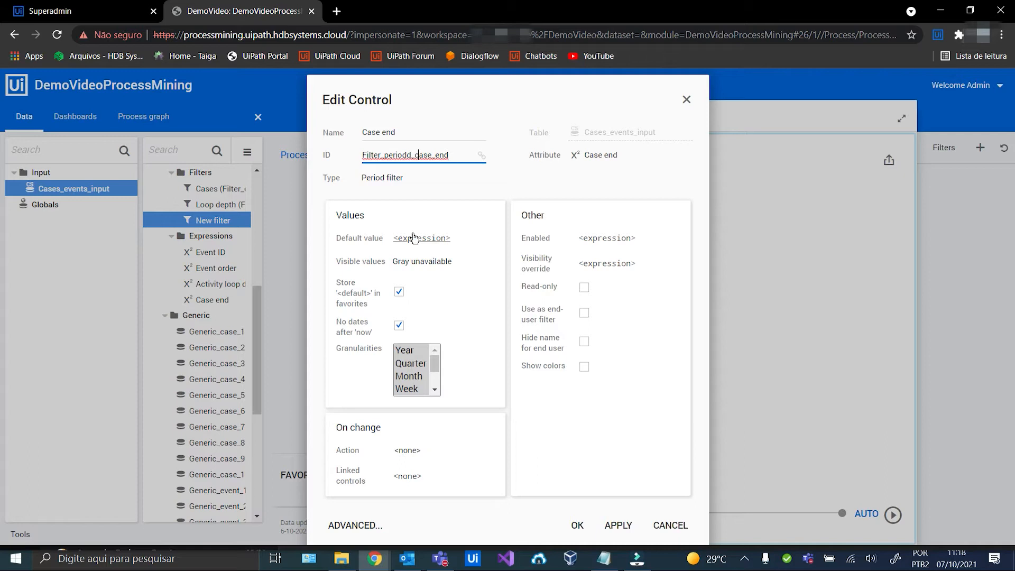
- Set the filter's default value to a defaultperiod('month', date(20...)) expression
{"action": "left_click", "coordinate": [421, 238]}
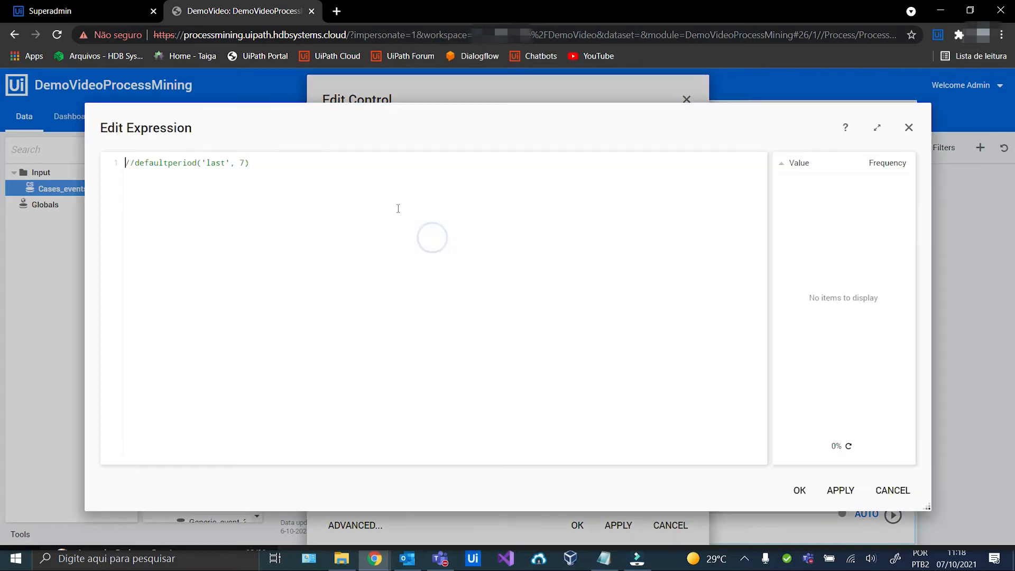
{"action": "type", "text": "de"}
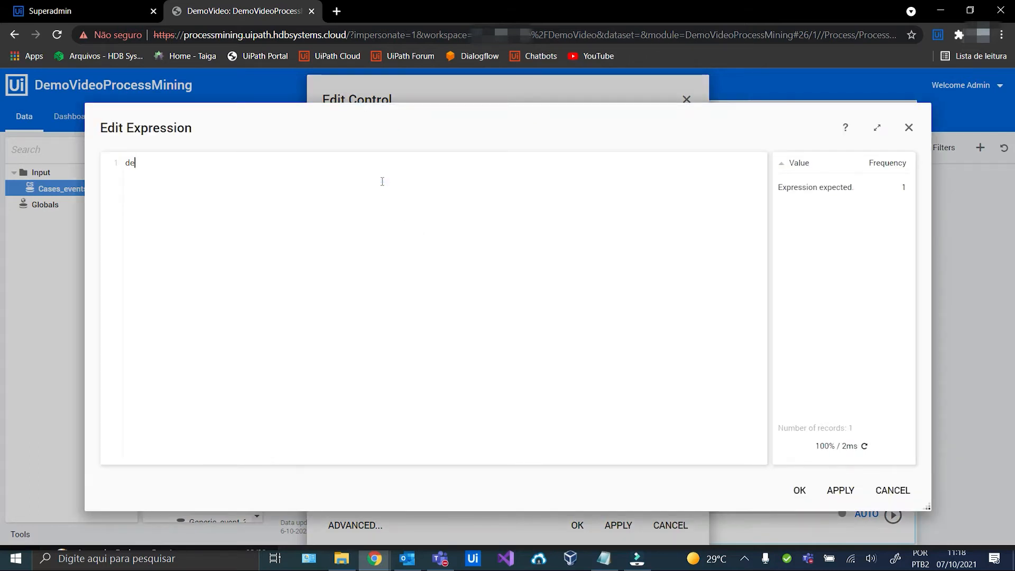
{"action": "type", "text": "f"}
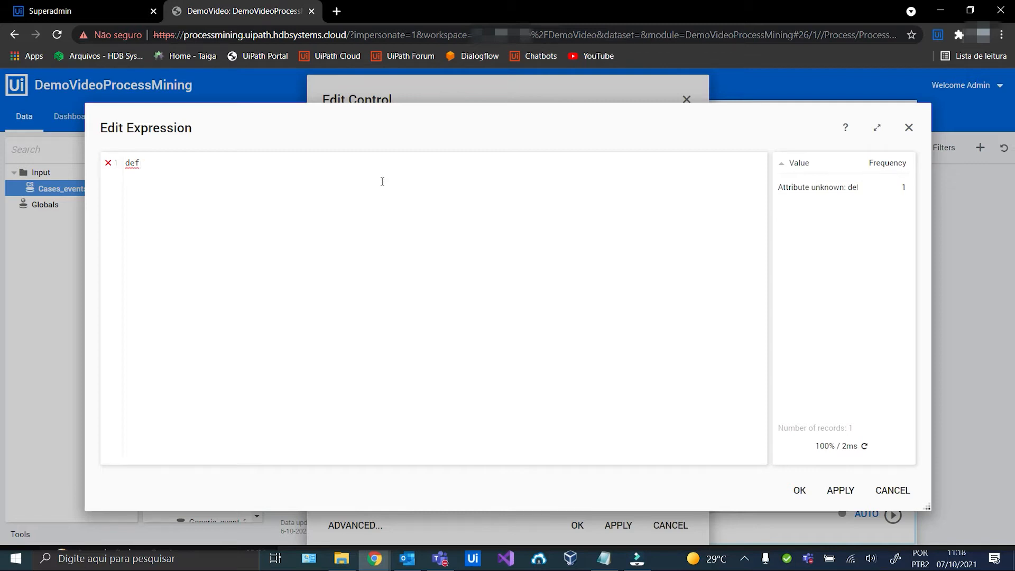
{"action": "type", "text": "aultperiod('mont"}
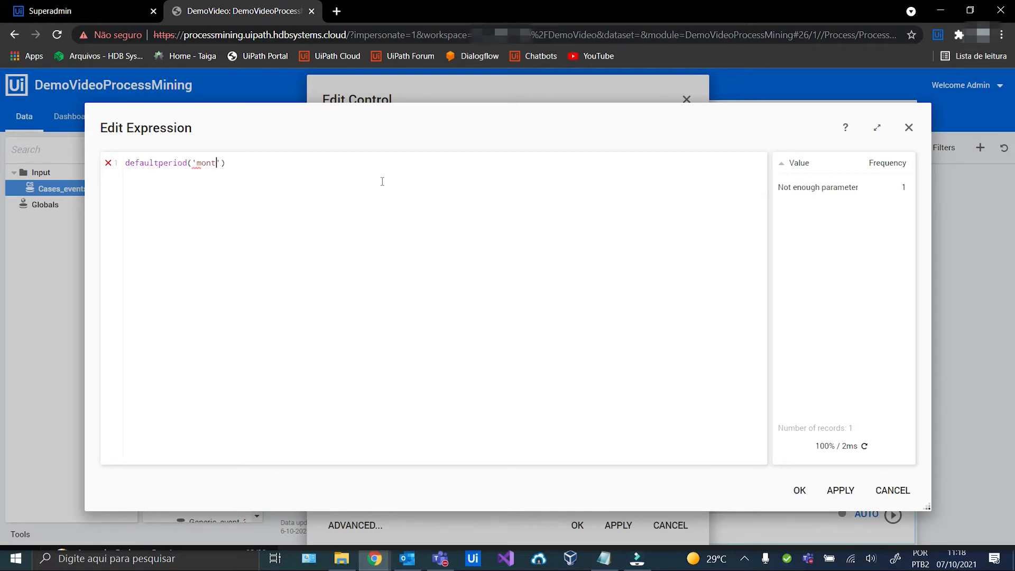
{"action": "type", "text": "h"}
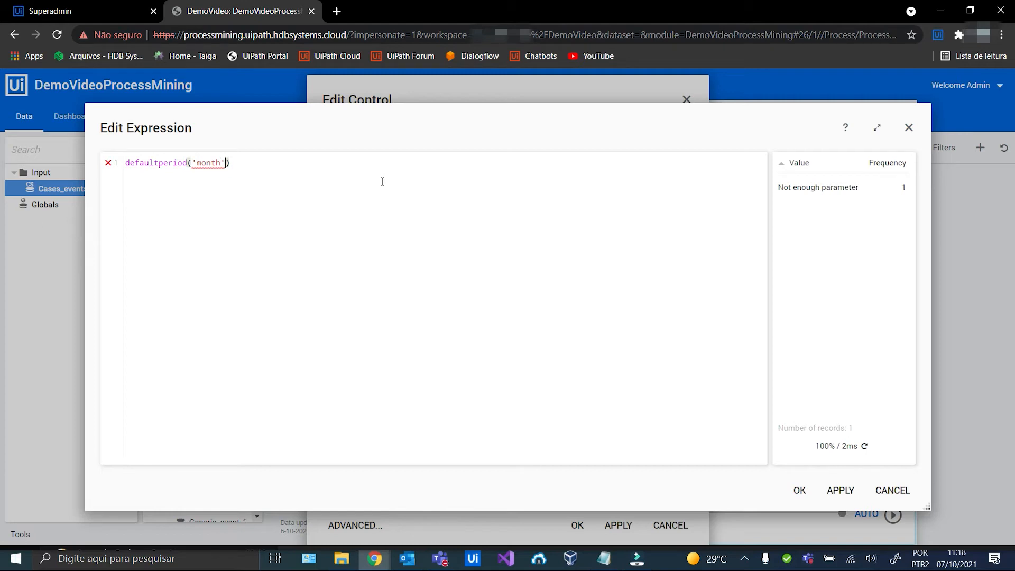
{"action": "type", "text": ", date(20"}
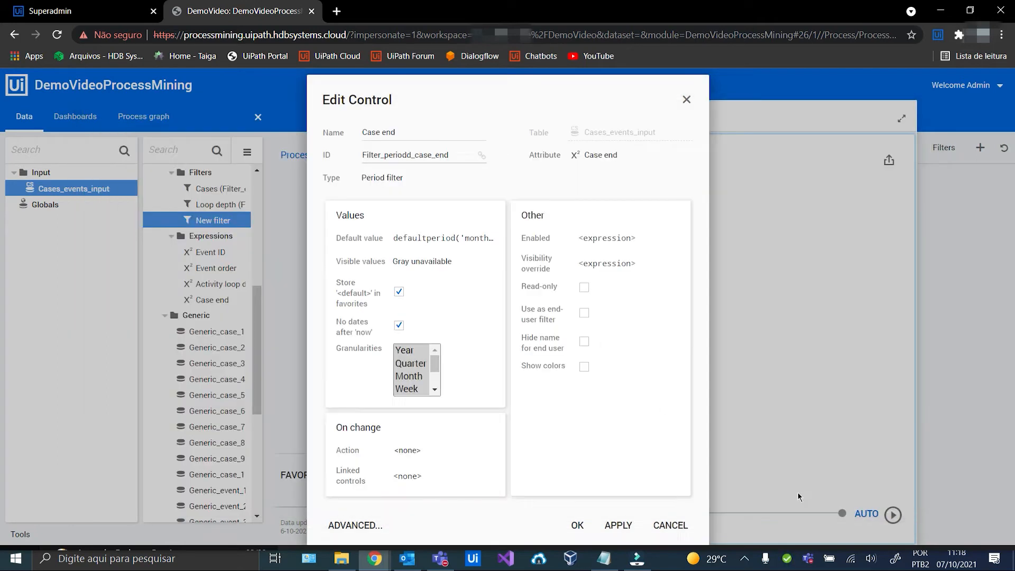
{"action": "mouse_move", "coordinate": [398, 292]}
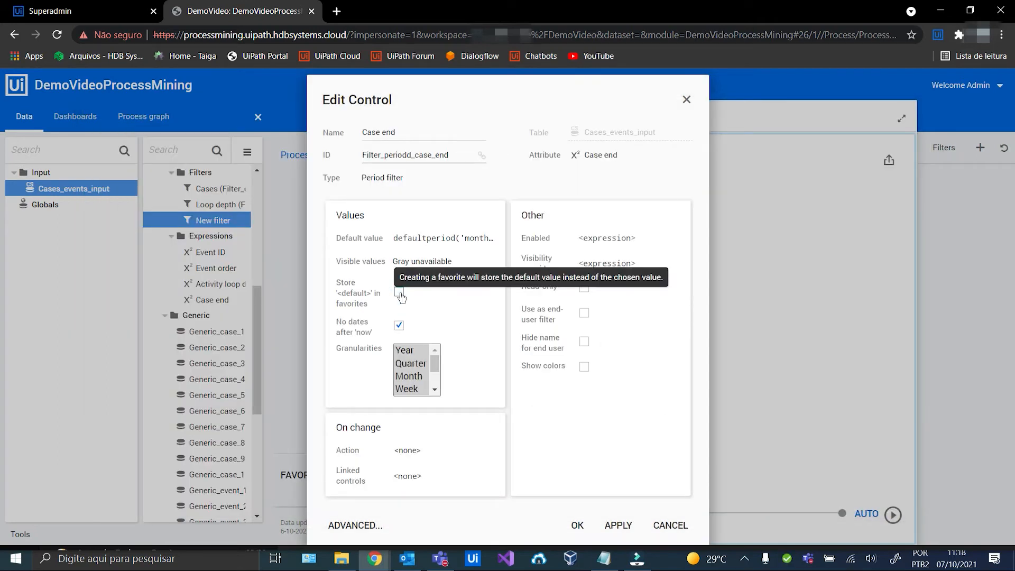
- Colour the current period with the predefined Bar / History line colour and save the filter
{"action": "left_click", "coordinate": [584, 366]}
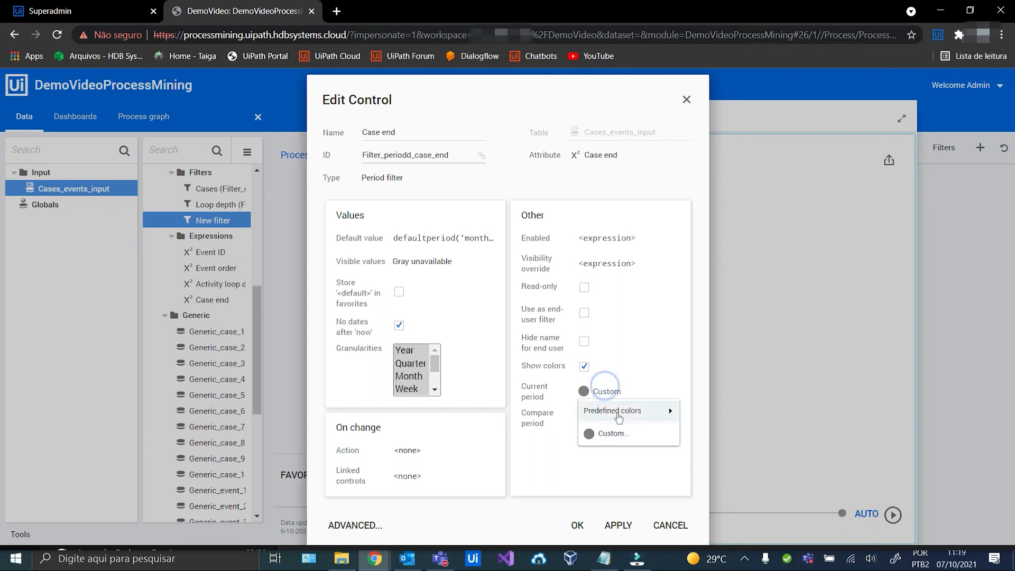
{"action": "left_click", "coordinate": [611, 410]}
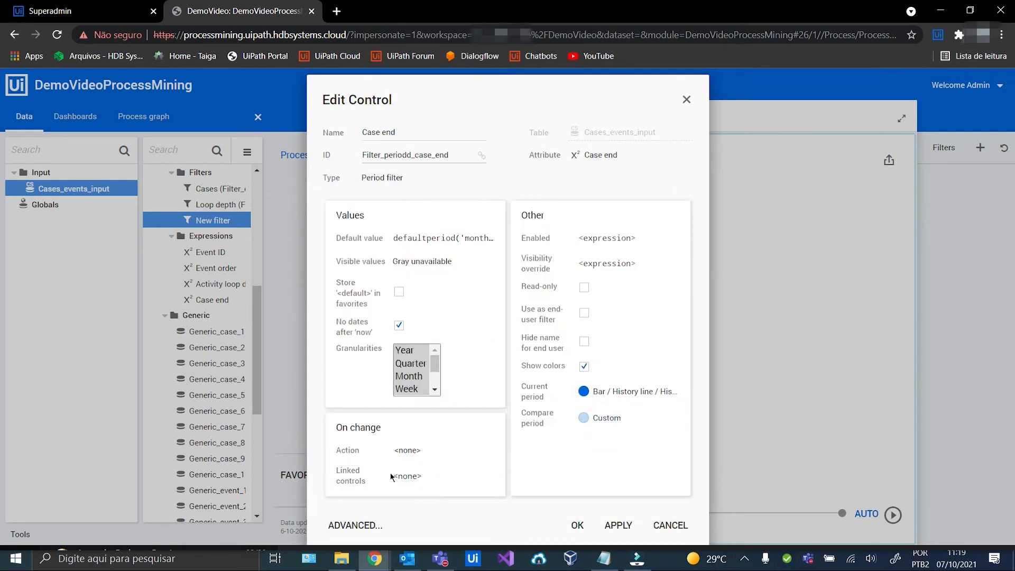
{"action": "mouse_move", "coordinate": [578, 515]}
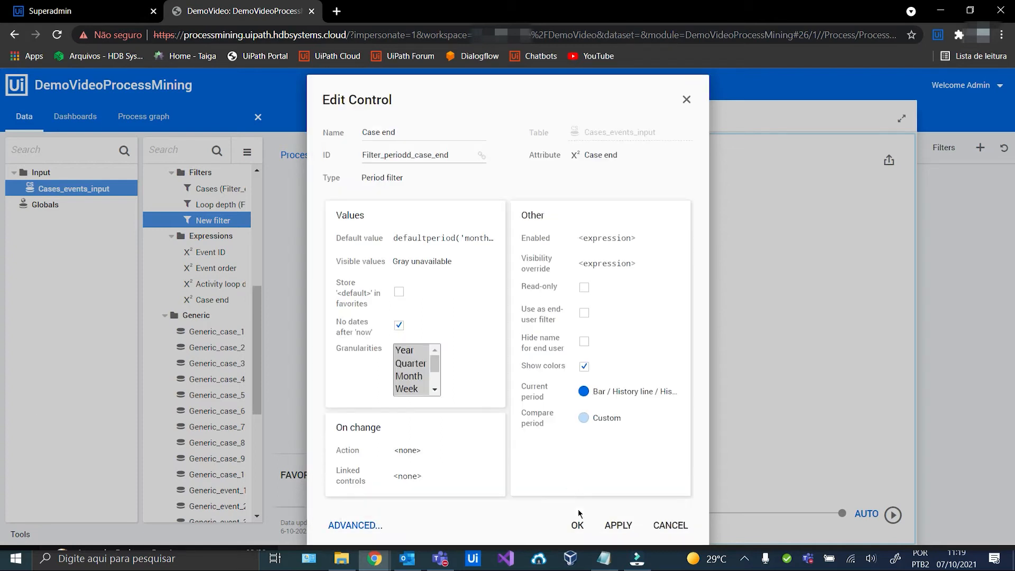
{"action": "left_click", "coordinate": [576, 526]}
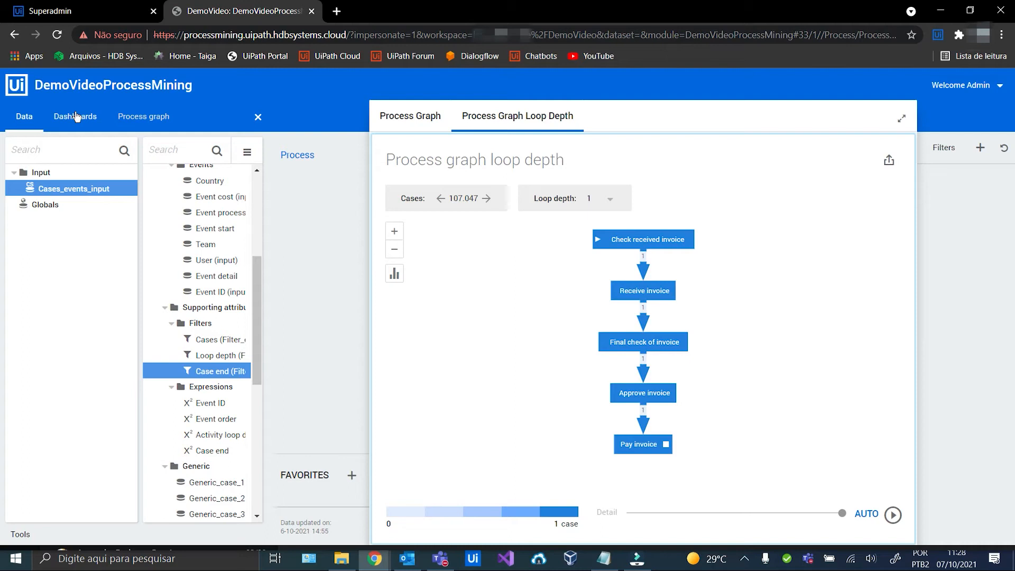
- On the Dashboards tab, rename the new tab to Process Graph Period Filter
{"action": "left_click", "coordinate": [75, 116]}
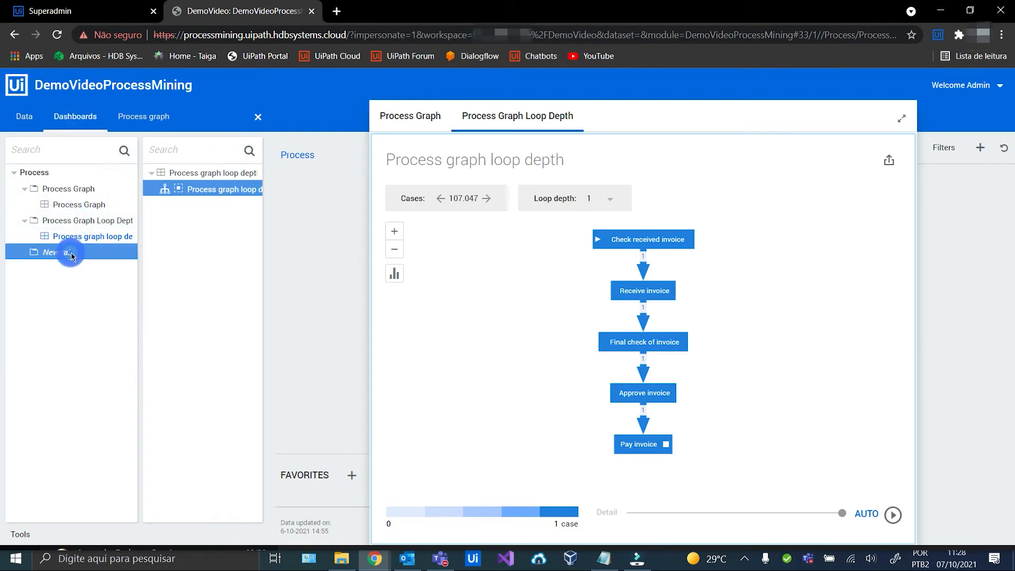
{"action": "double_click", "coordinate": [56, 251]}
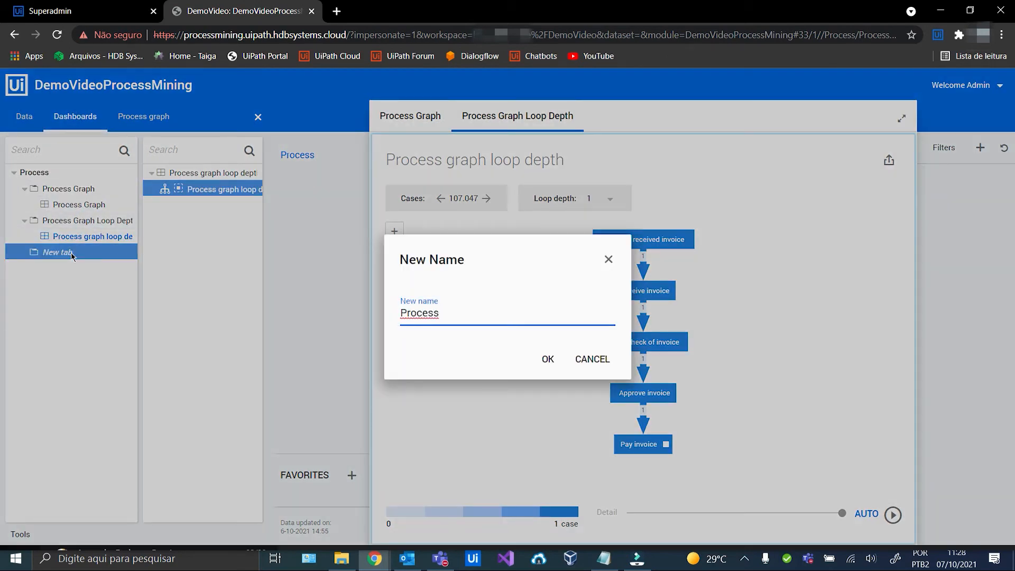
{"action": "type", "text": "Graph F"}
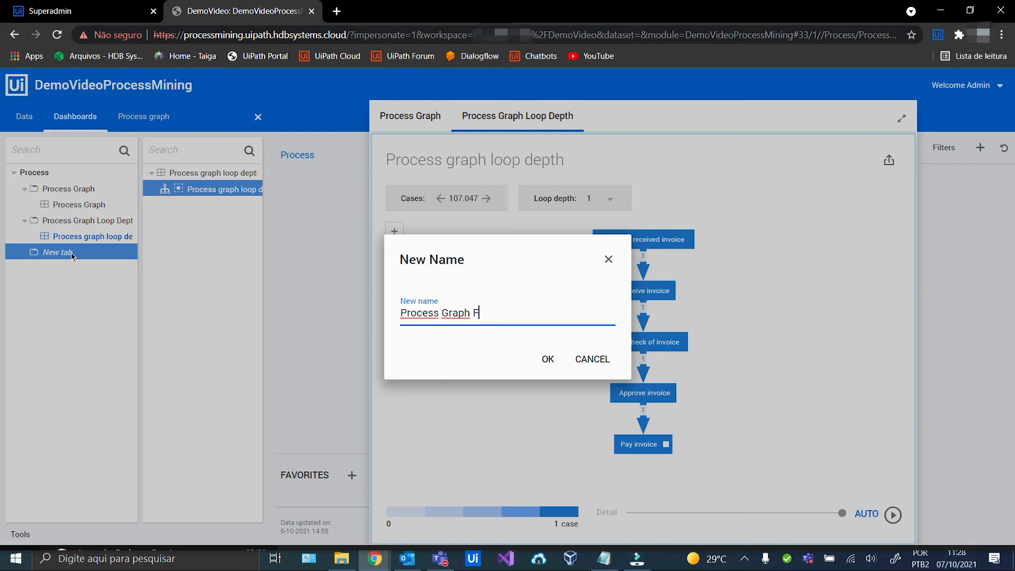
{"action": "type", "text": "eriod Filter"}
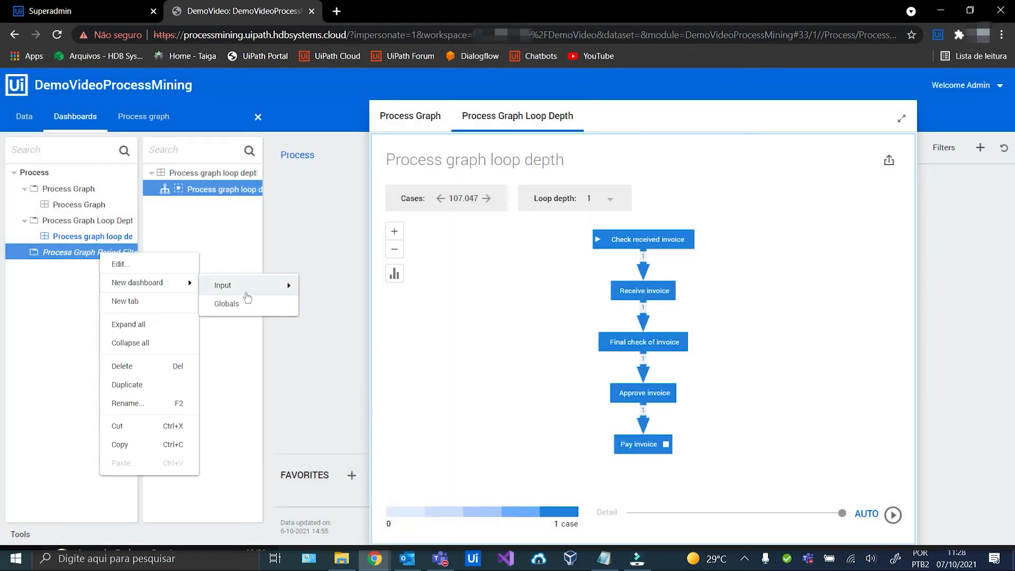
- Create an Input dashboard and process graph, both named Process graph period filter
{"action": "left_click", "coordinate": [136, 282]}
{"action": "type", "text": "Process graph"}
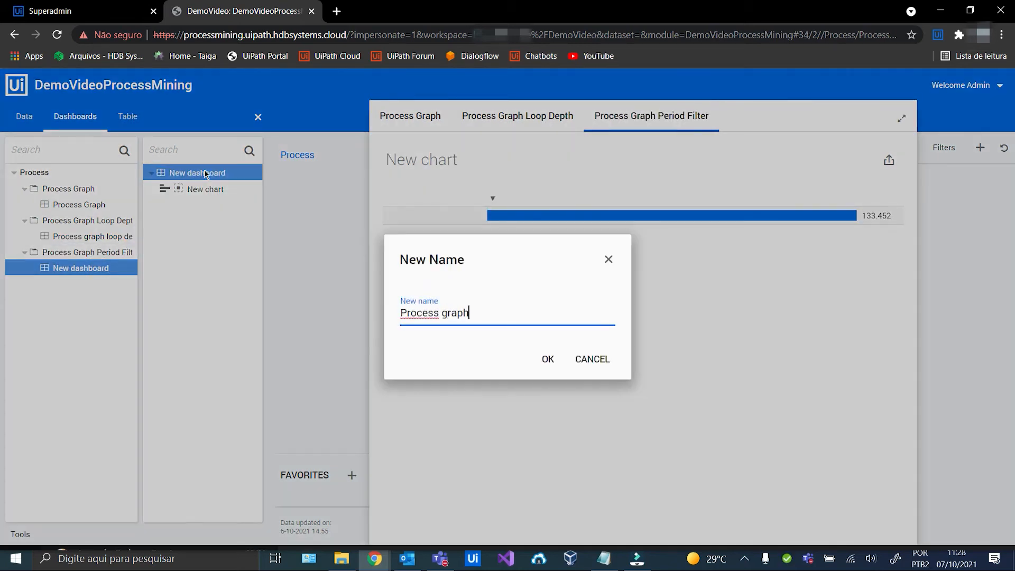
{"action": "type", "text": "period filter"}
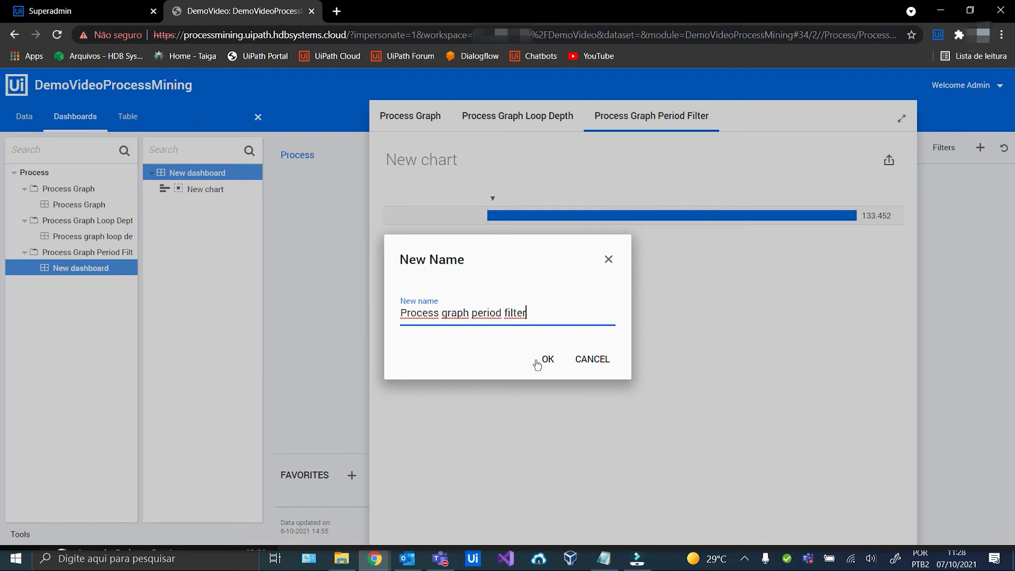
{"action": "left_click", "coordinate": [546, 359]}
{"action": "type", "text": "Process"}
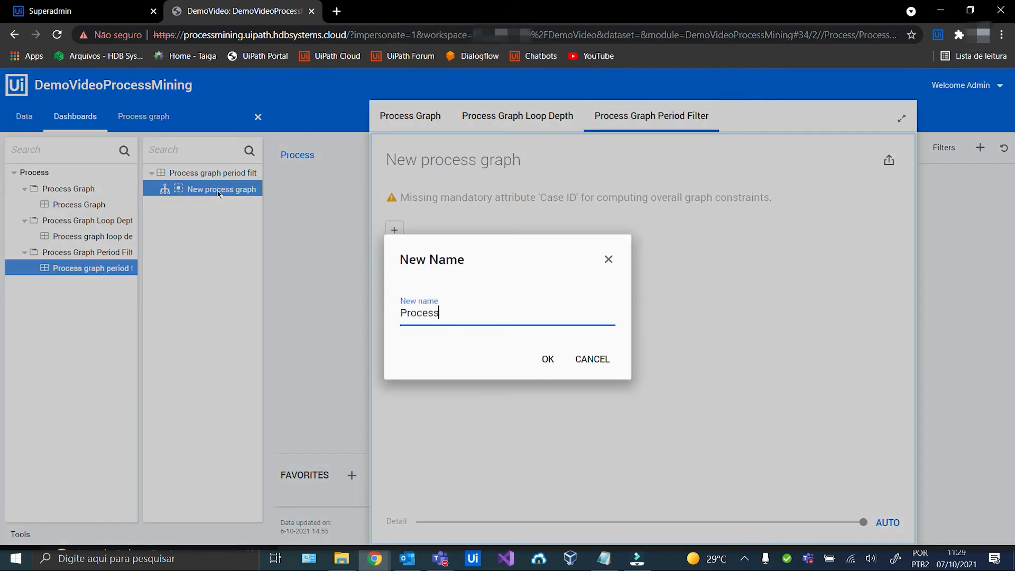
{"action": "type", "text": "graph period fil"}
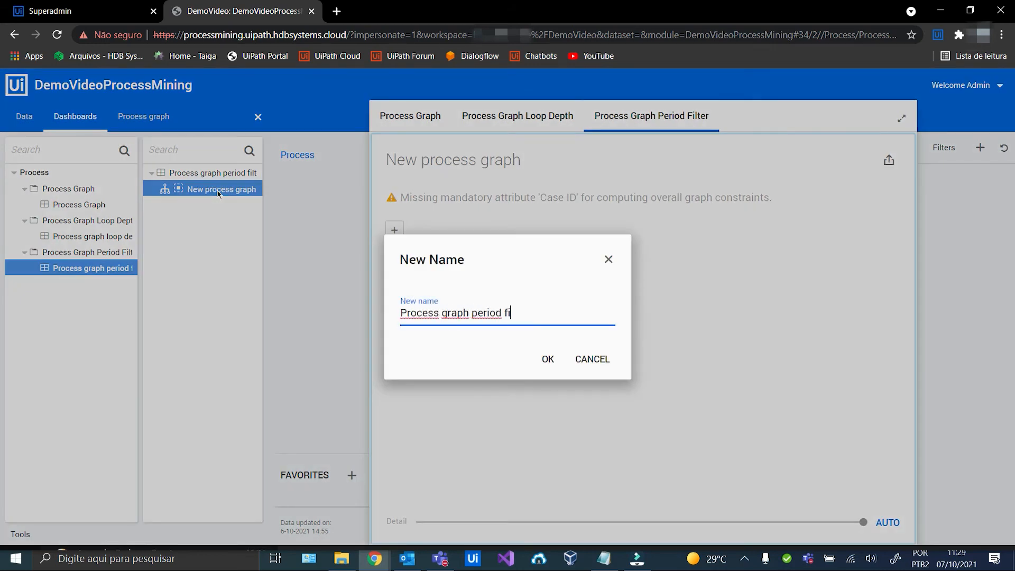
{"action": "left_click", "coordinate": [546, 359]}
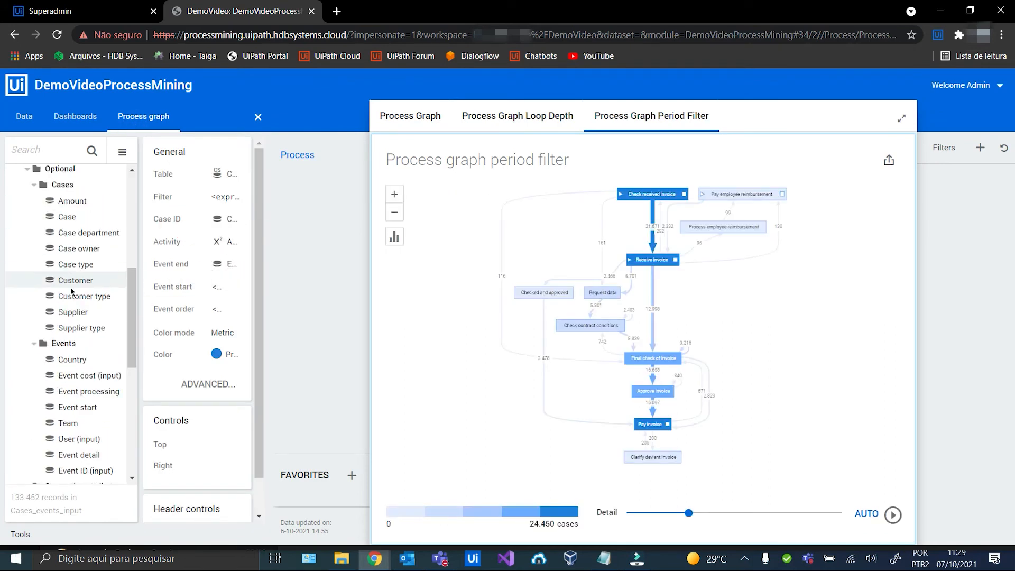
- Drop Case end (Filter) from the attribute tree into the graph's Right controls slot
{"action": "scroll", "scroll_direction": "down", "scroll_amount": 3}
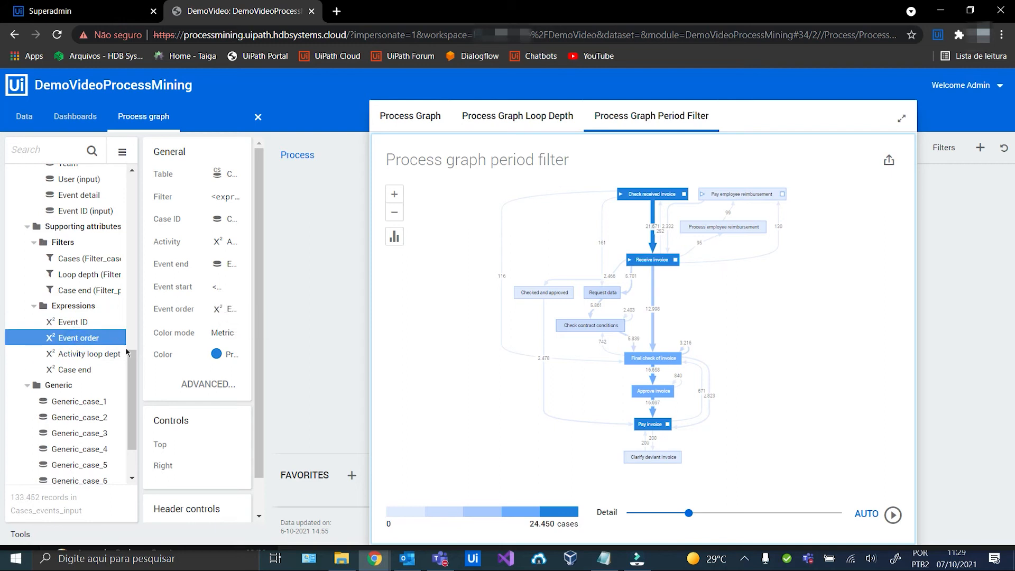
{"action": "scroll", "scroll_direction": "down", "scroll_amount": 3}
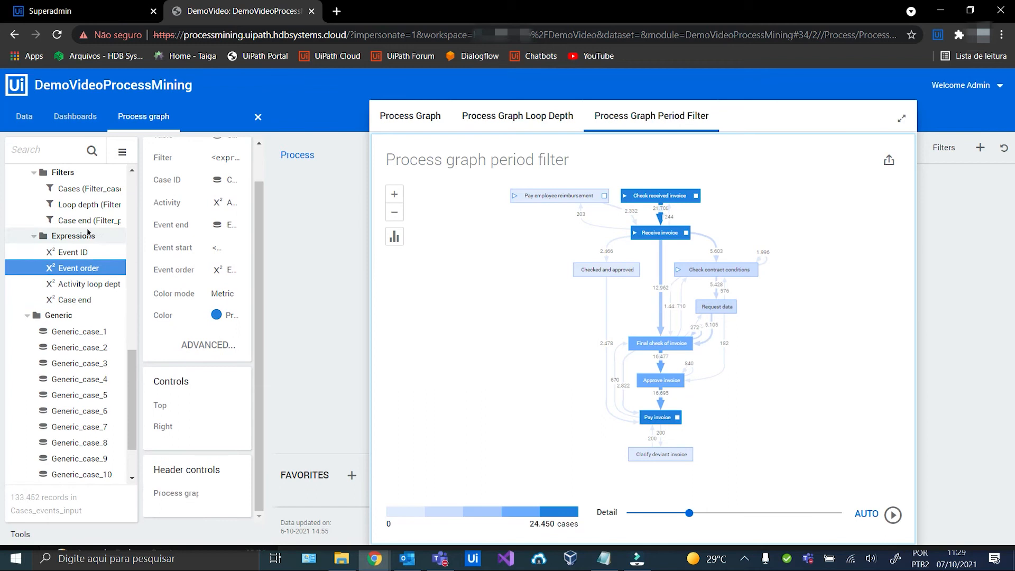
{"action": "left_click", "coordinate": [88, 220]}
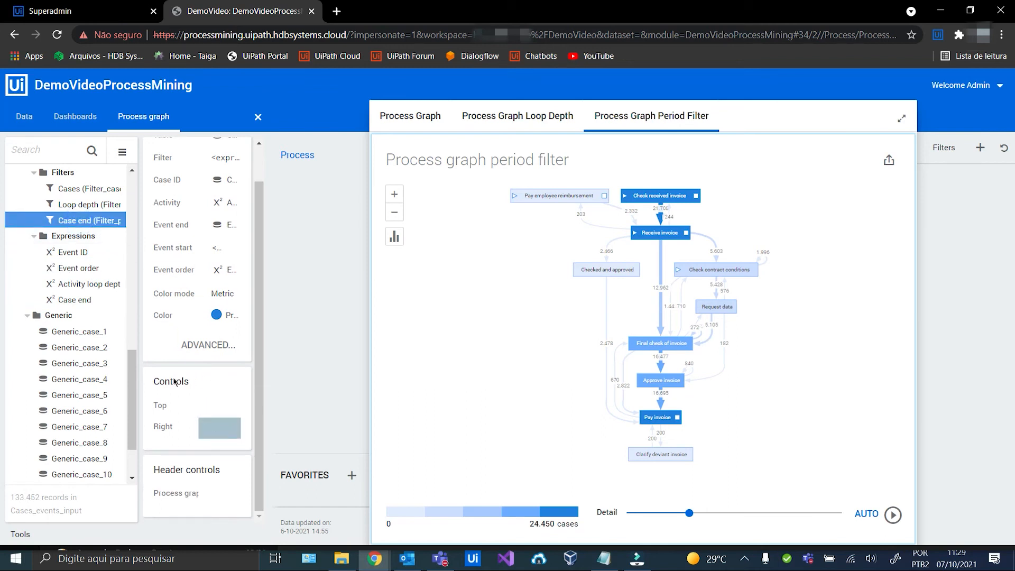
{"action": "left_click", "coordinate": [89, 204]}
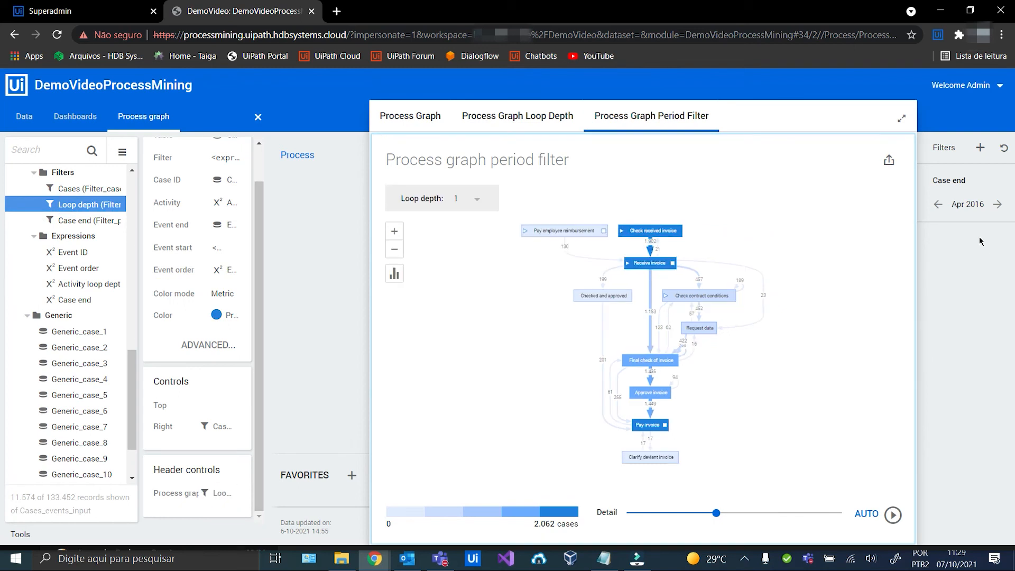
- Step the Case end period through Mar, Apr and Jun 2016, ending on Jun 2016
{"action": "left_click", "coordinate": [996, 204]}
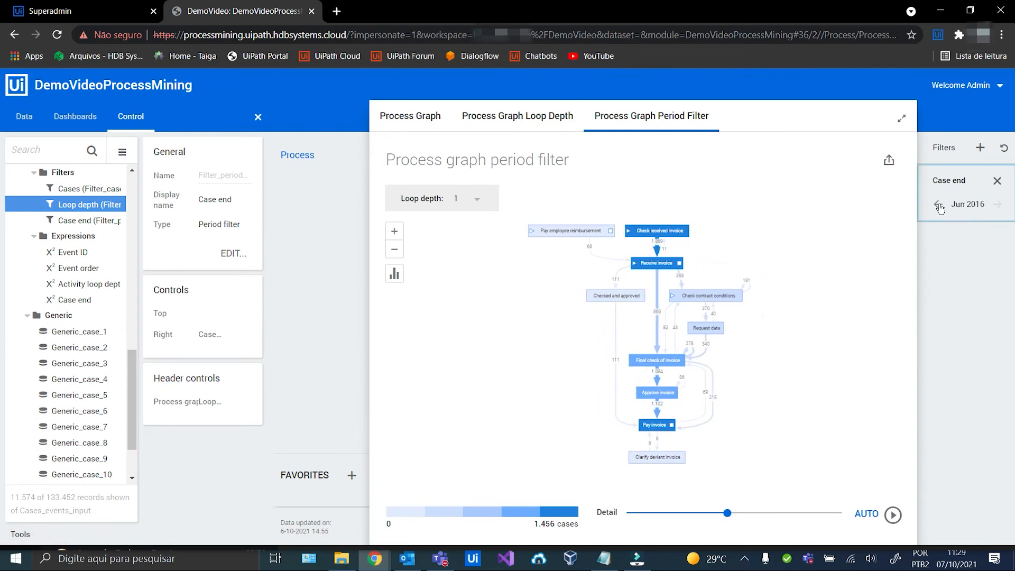
{"action": "left_click", "coordinate": [939, 206]}
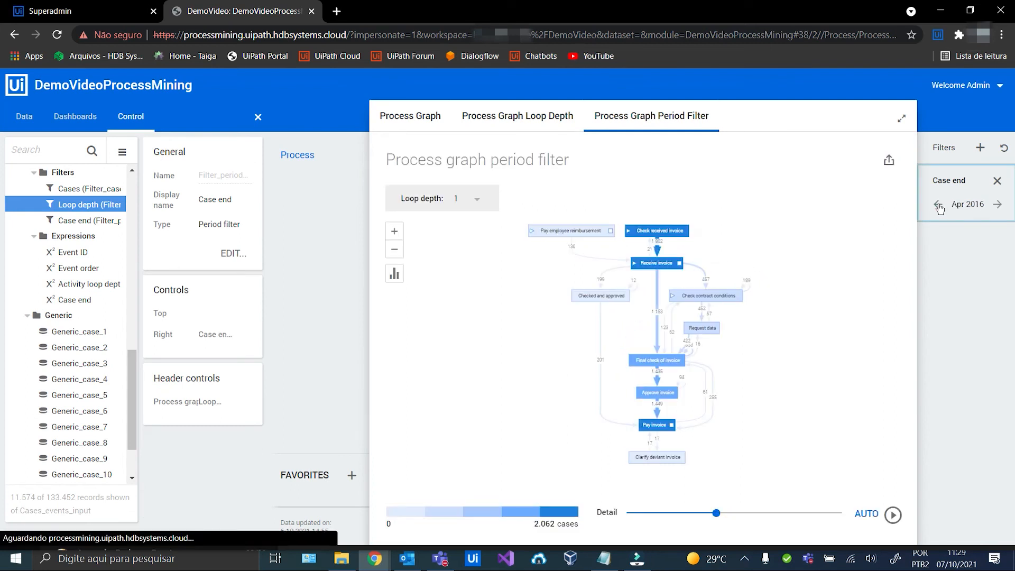
{"action": "left_click", "coordinate": [939, 204]}
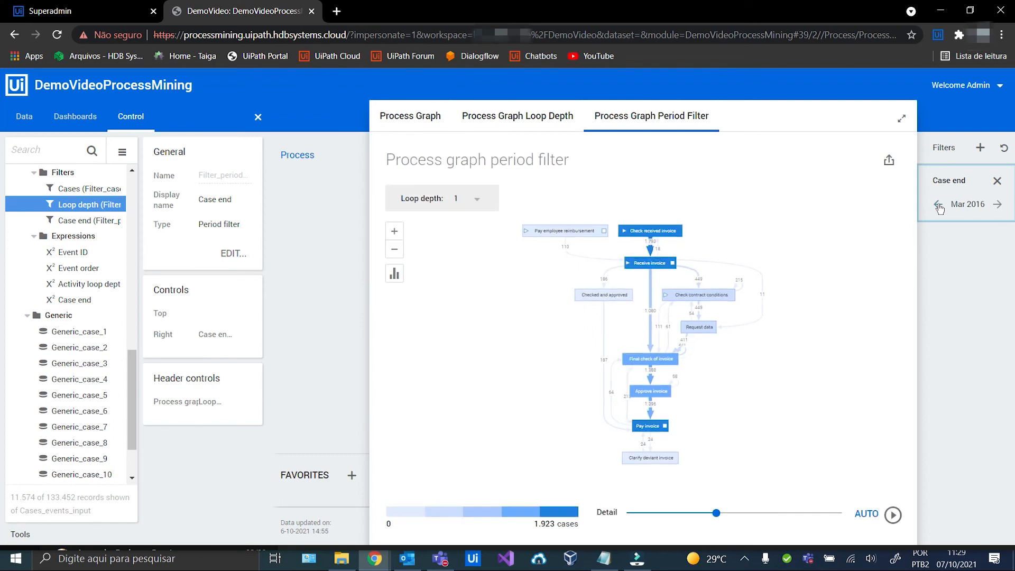
{"action": "left_click", "coordinate": [996, 204]}
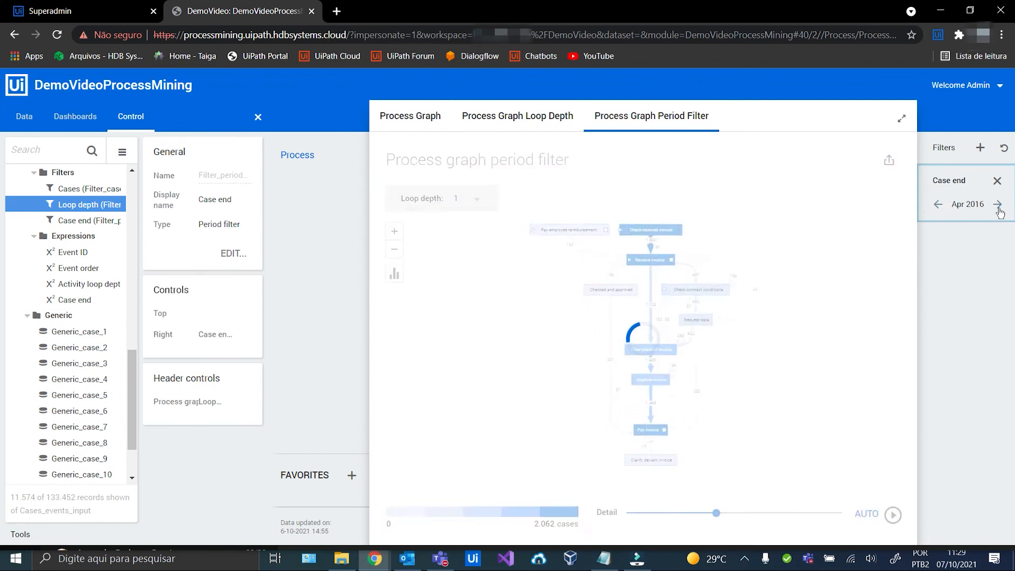
{"action": "left_click", "coordinate": [996, 204]}
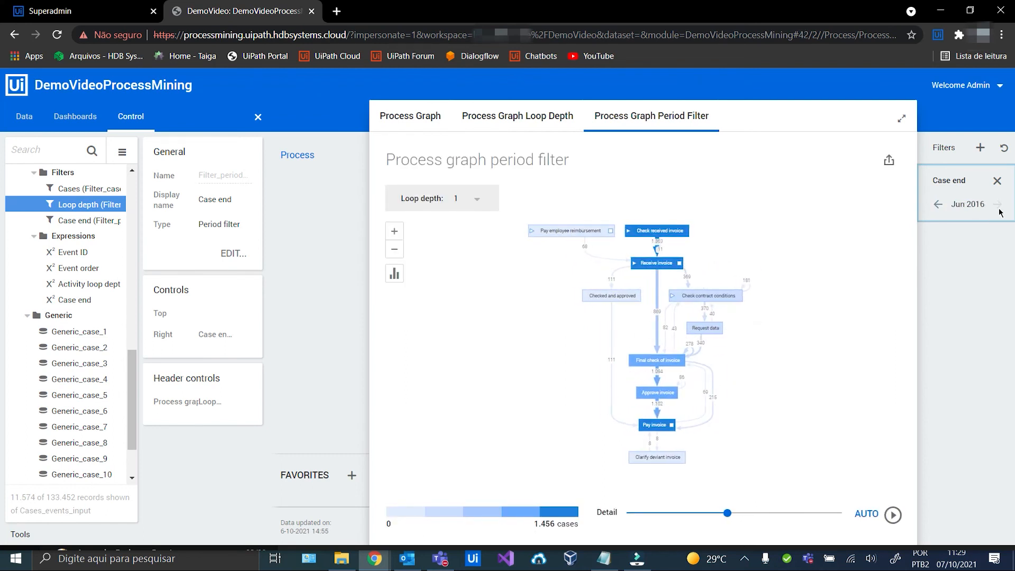